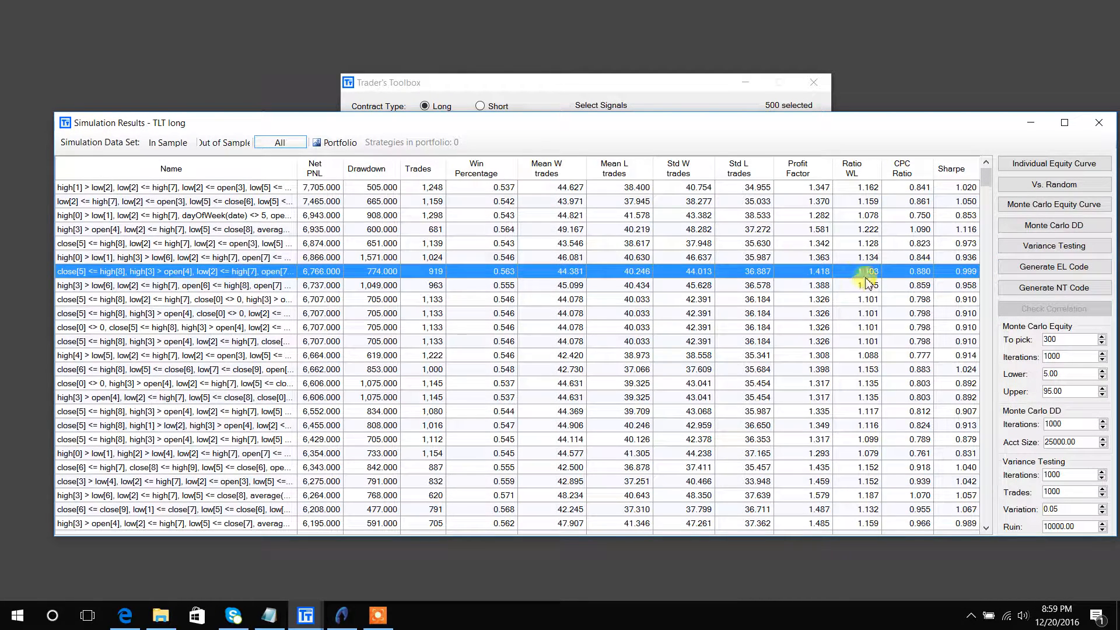
Generate NinjaTrader code for the Net PNL 6,766 strategy, then view and close its trades list.
left_click(1053, 267)
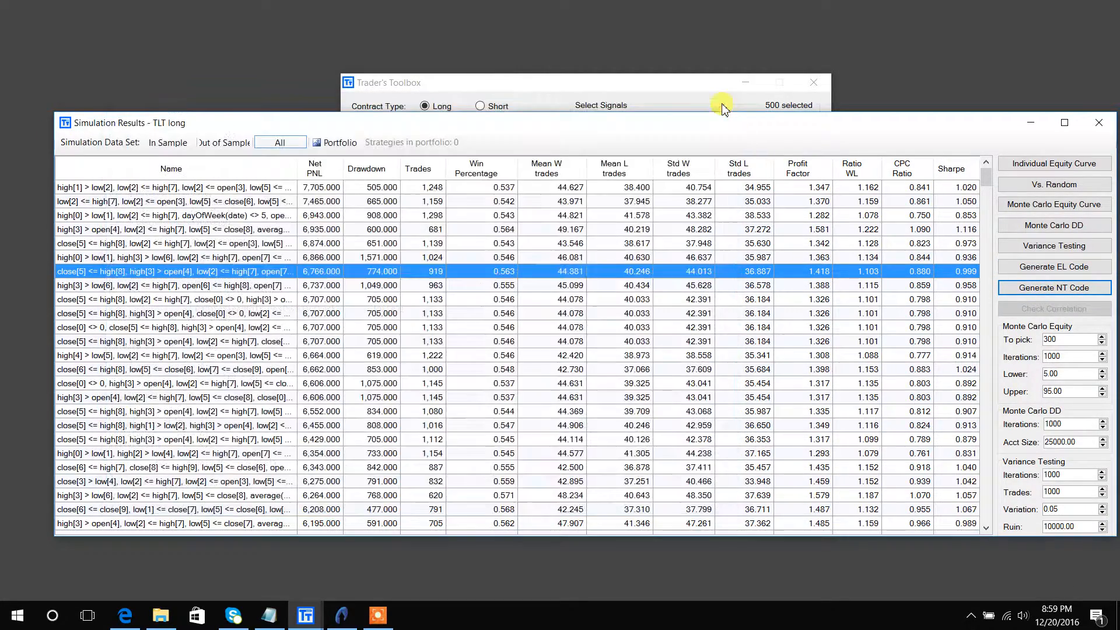
left_click(1053, 287)
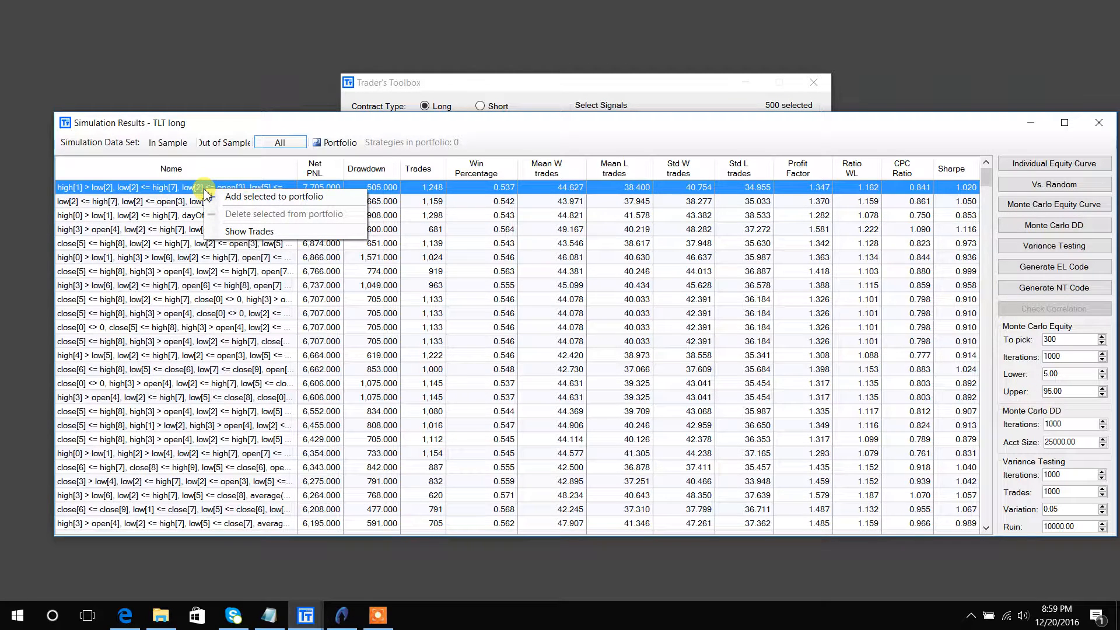
mouse_move(249, 231)
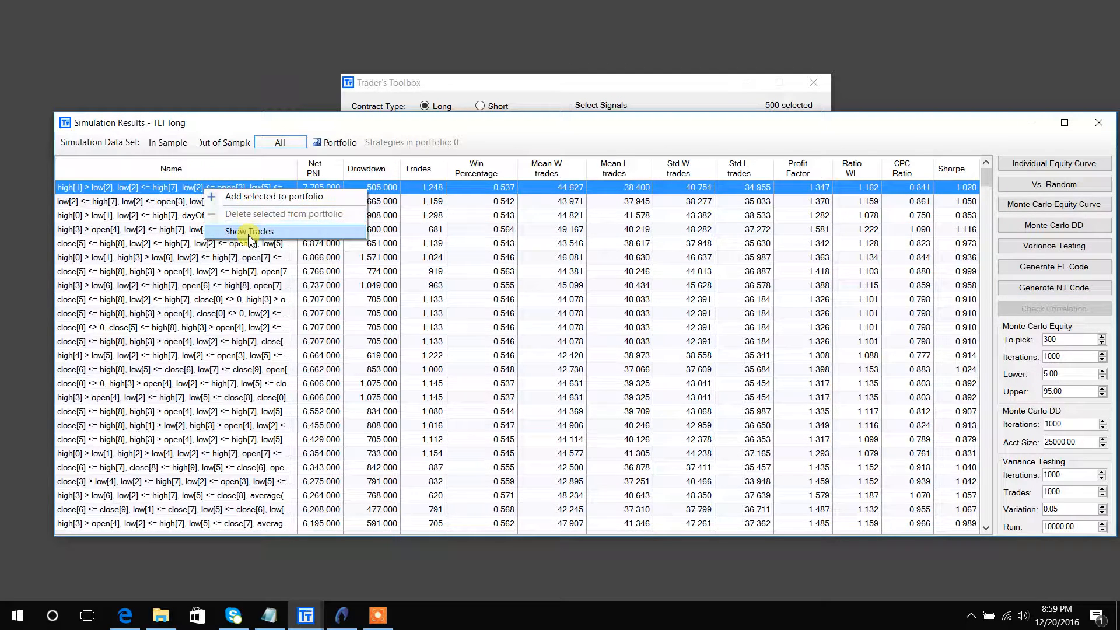
left_click(248, 231)
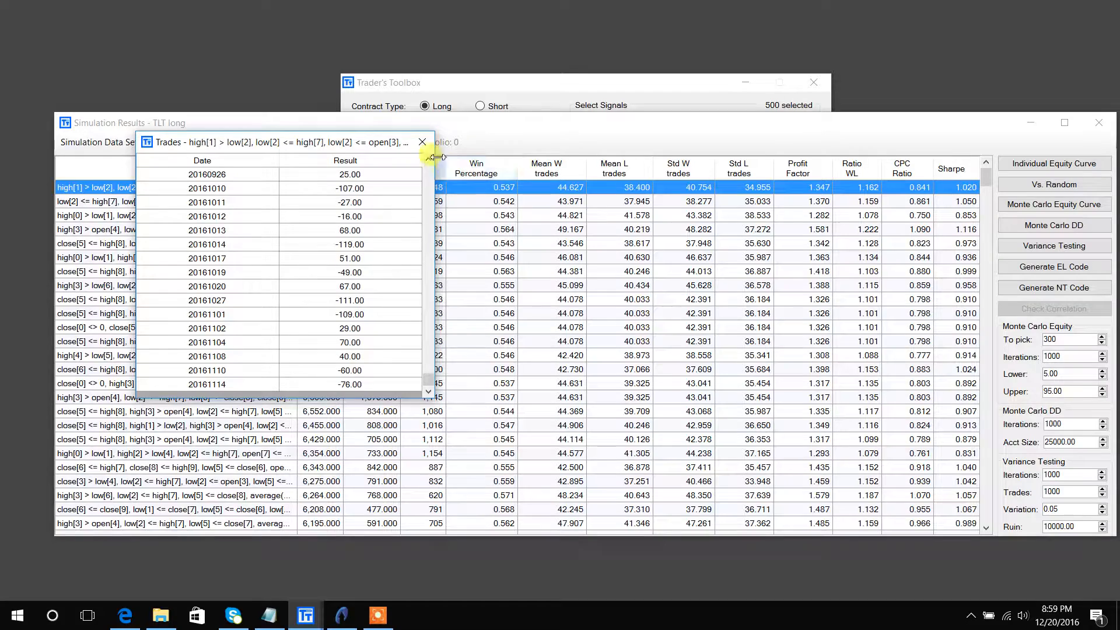
left_click(421, 142)
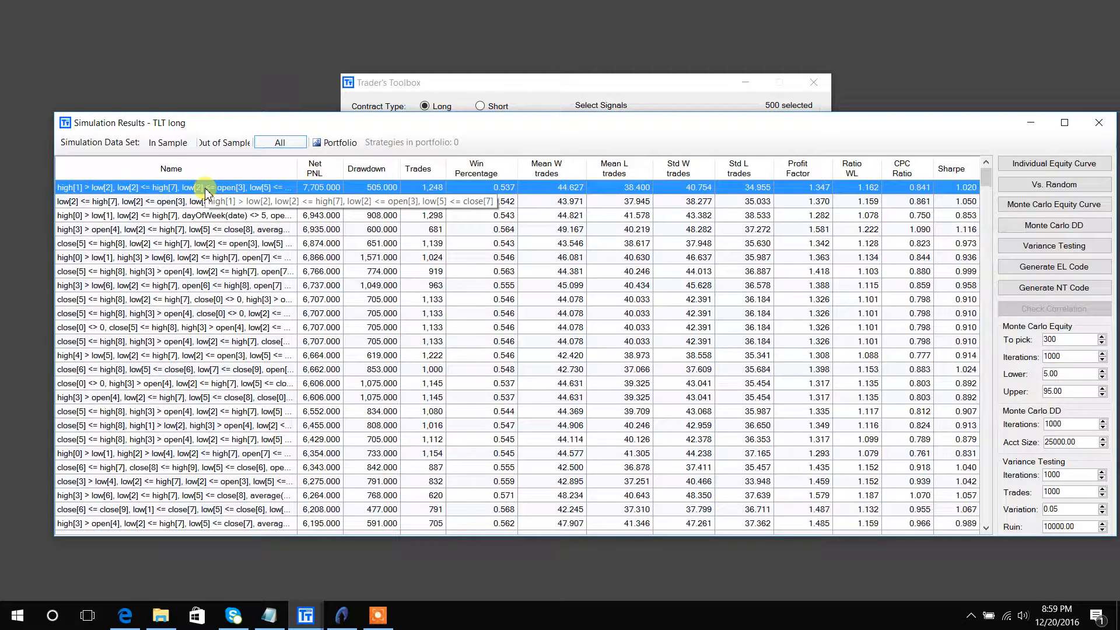
Dismiss the top strategy's options, view the empty TLT long portfolio, and return to All.
right_click(207, 187)
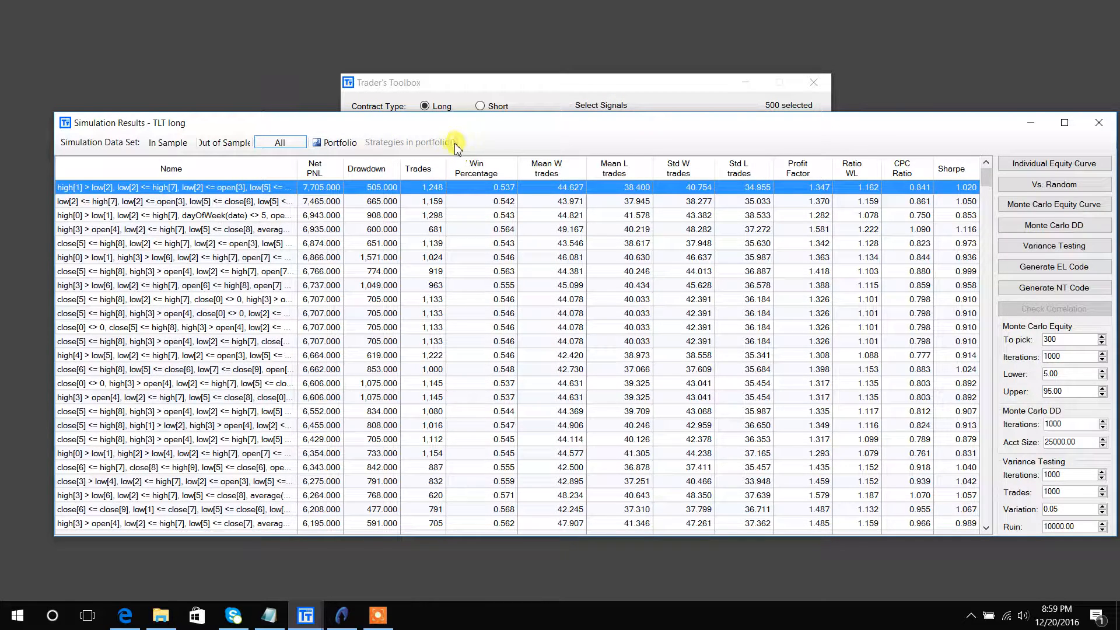
left_click(317, 142)
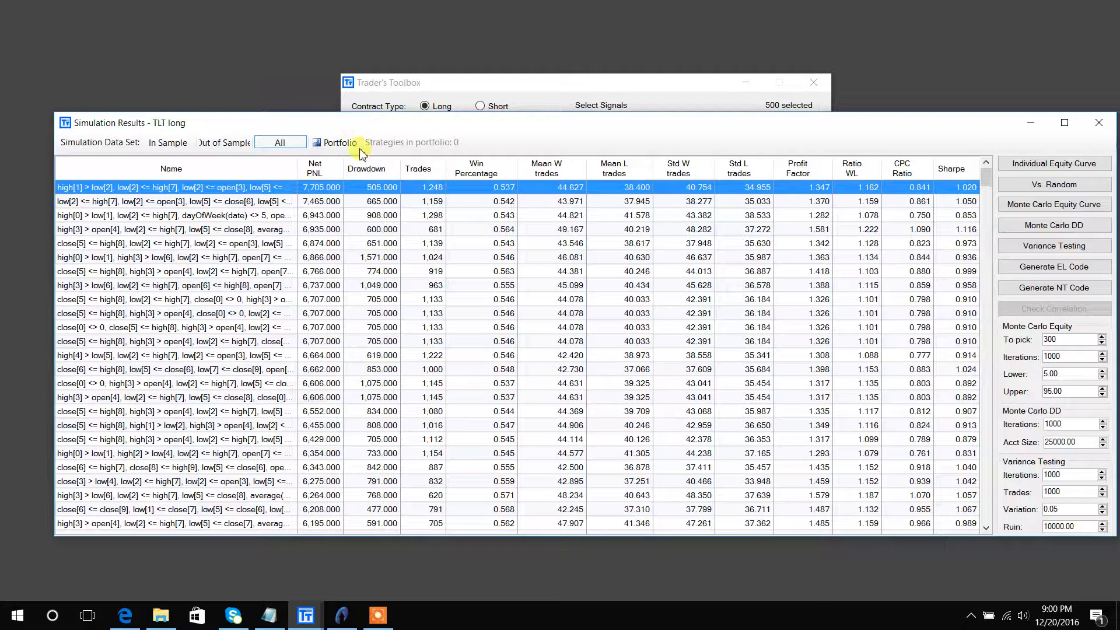
left_click(336, 142)
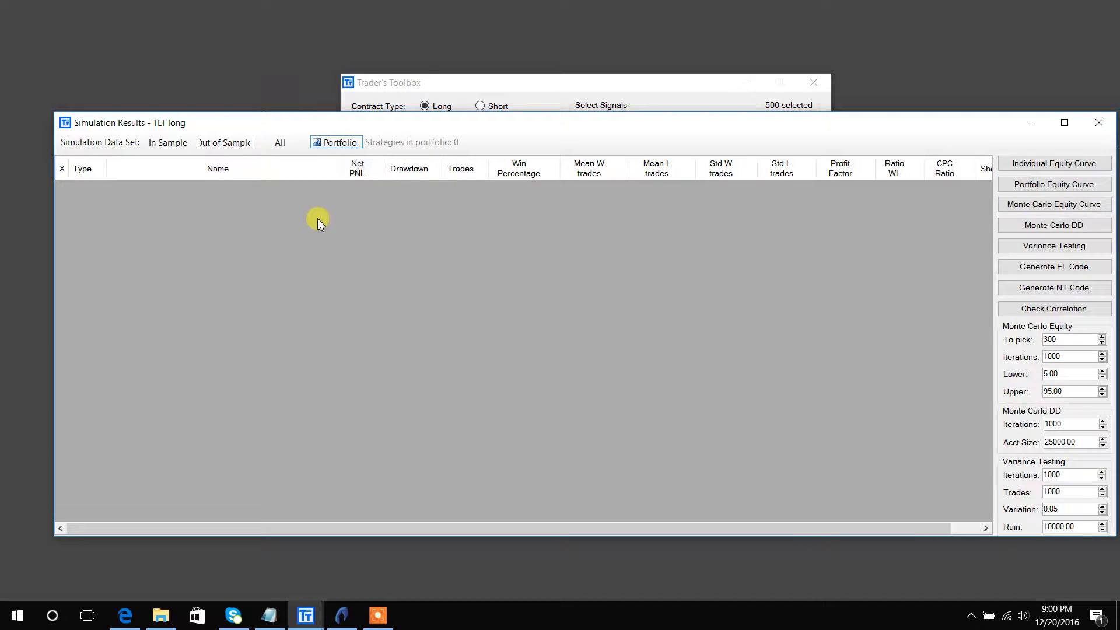
left_click(279, 143)
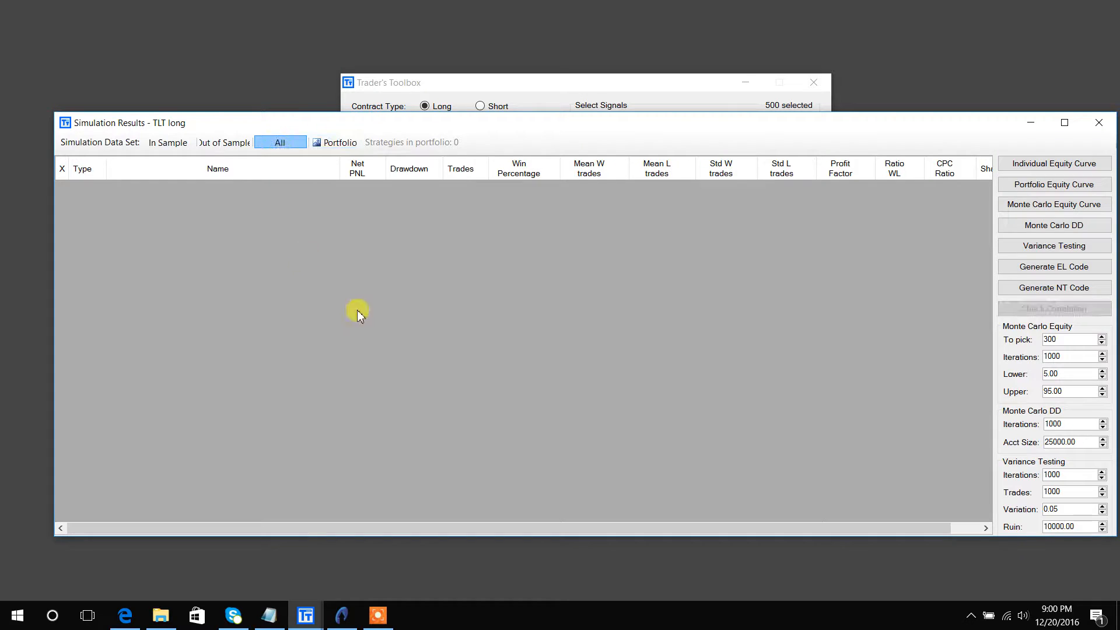